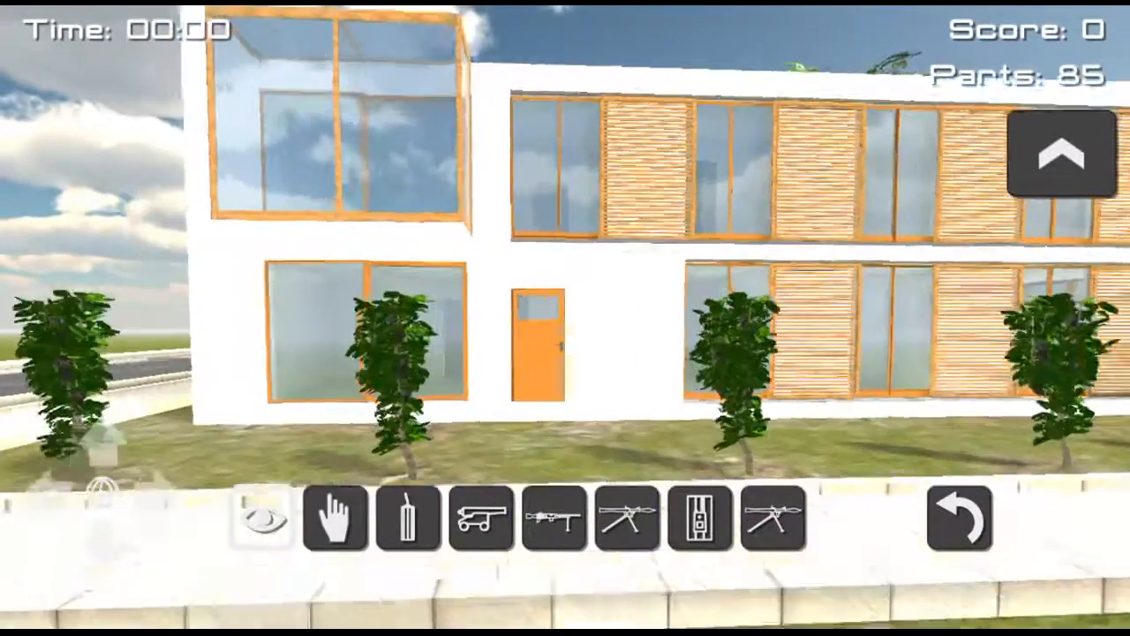
# Place the first weapons and detonate, knocking six parts off Modern House 1 (79 left, score 3256).
pyautogui.click(334, 521)
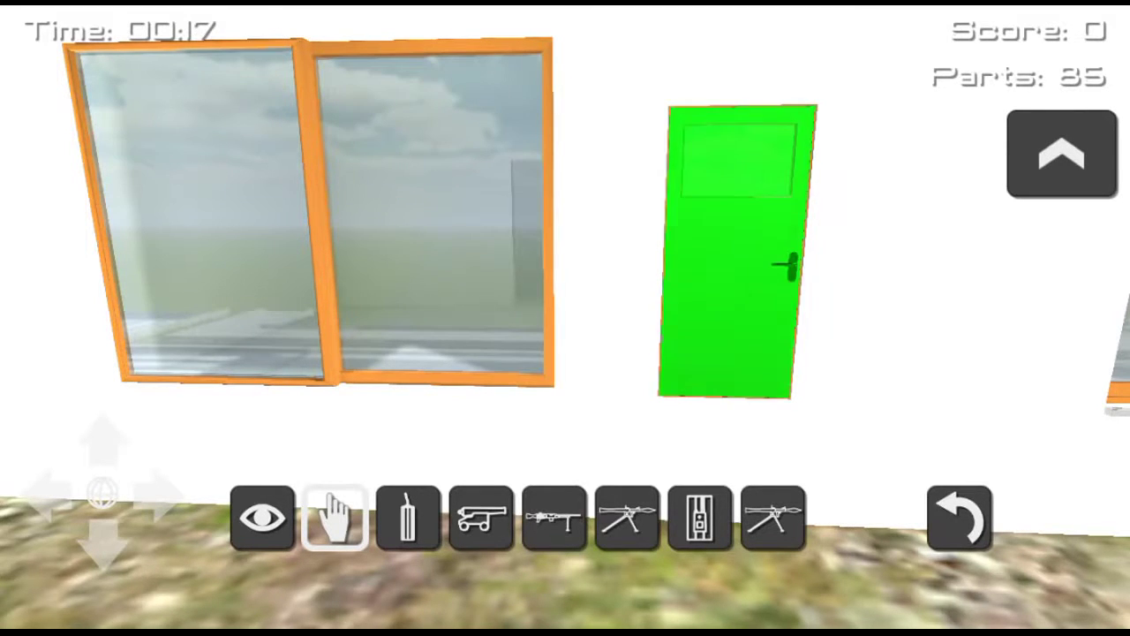
pyautogui.click(403, 521)
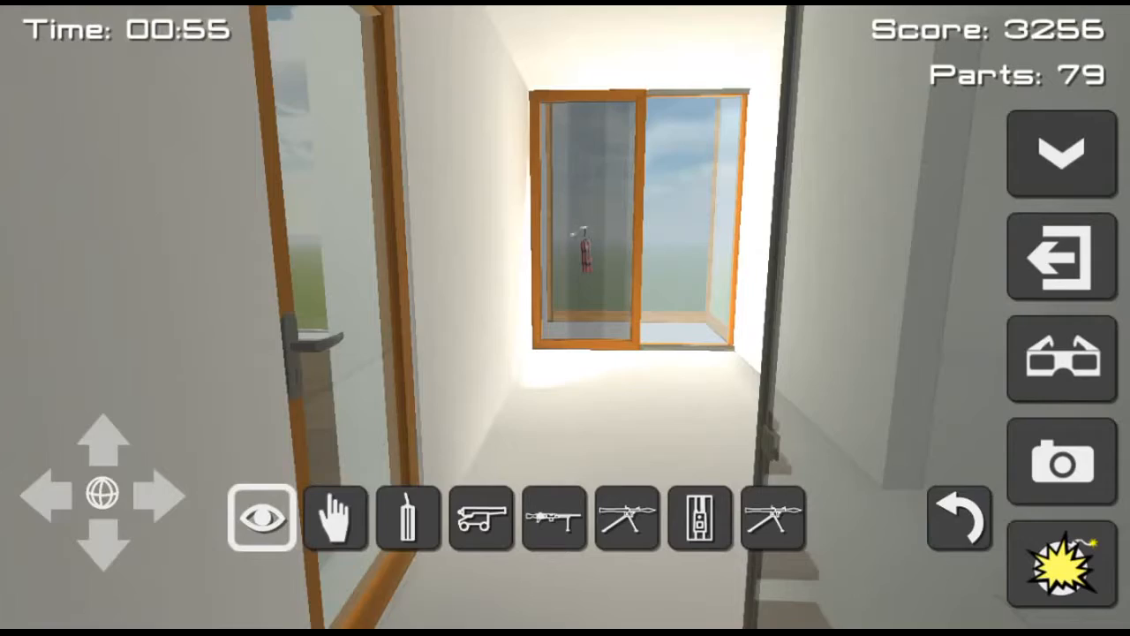
# Fire the street cannon to gut the house to 42 parts, then dismiss the exit prompt and keep playing.
pyautogui.click(1064, 569)
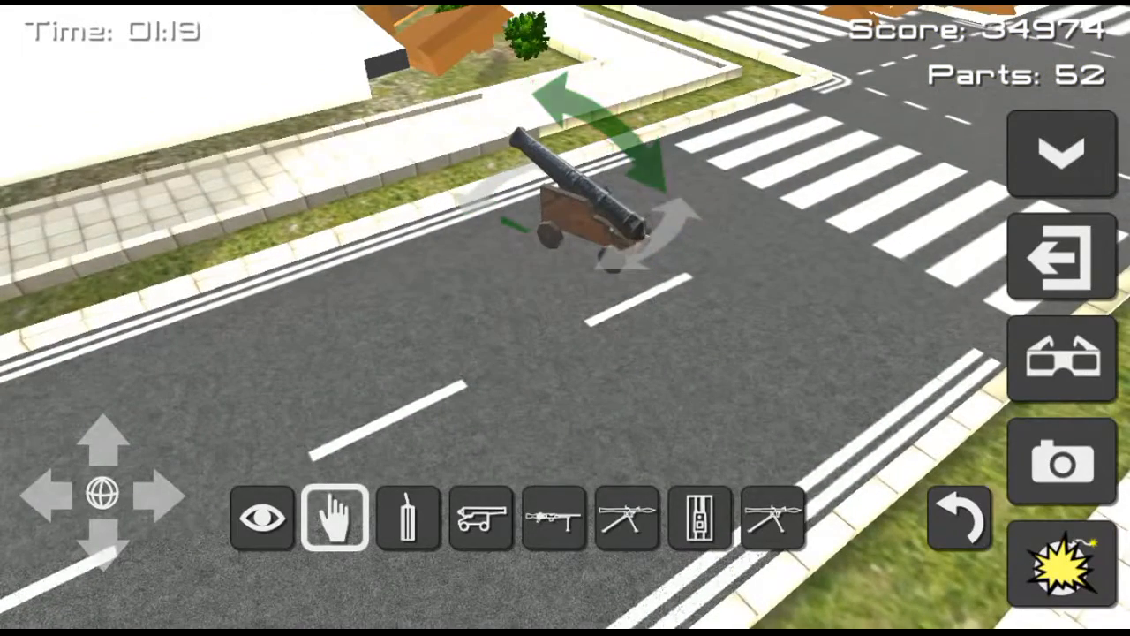
pyautogui.click(1063, 573)
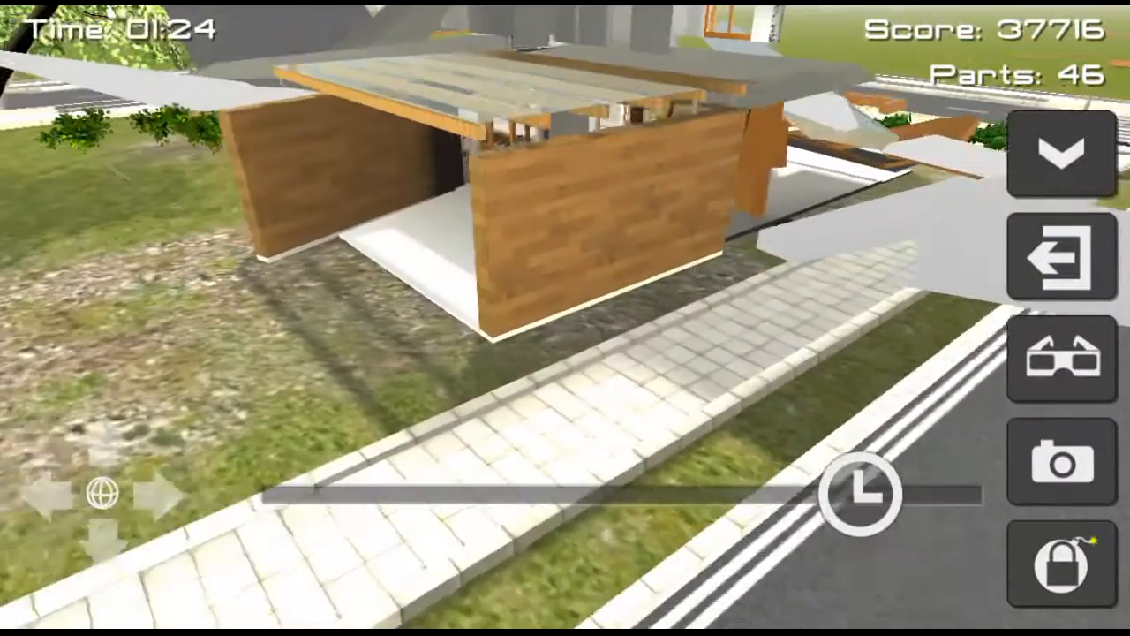
pyautogui.click(1059, 258)
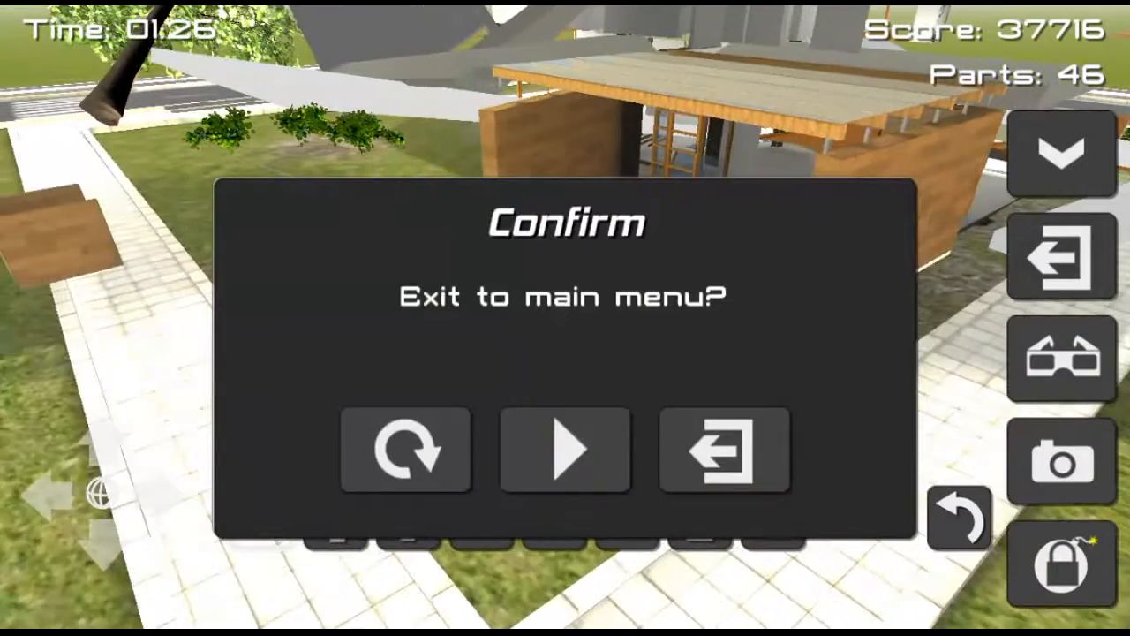
pyautogui.click(565, 451)
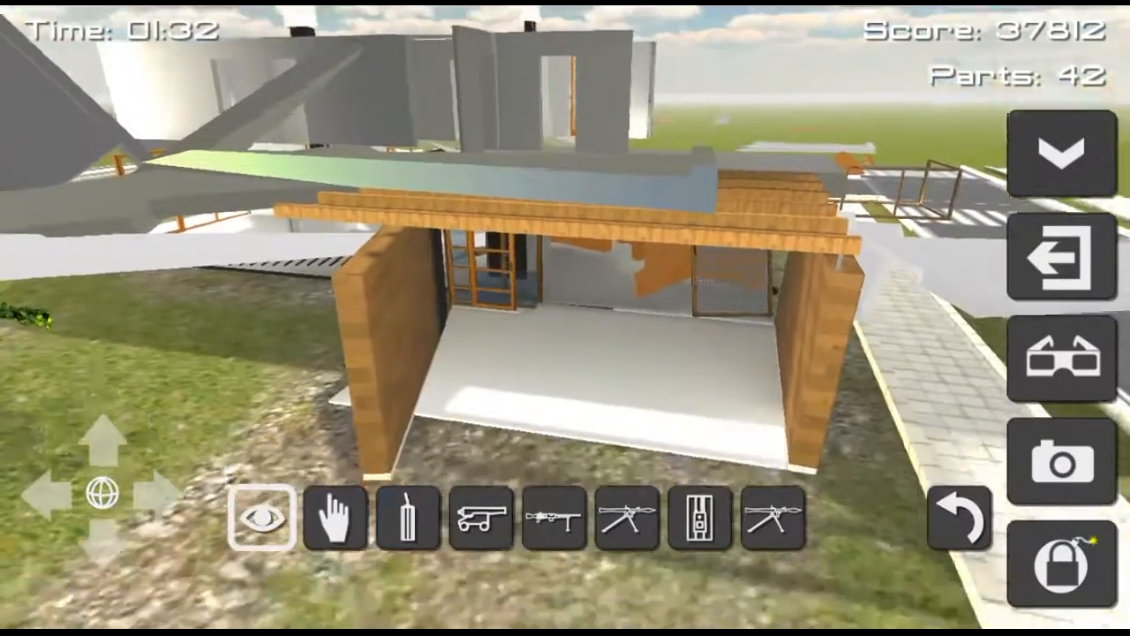
# Set a mounted gun inside facing the walls and detonate, leaving 37 parts at 38172 points.
pyautogui.click(632, 530)
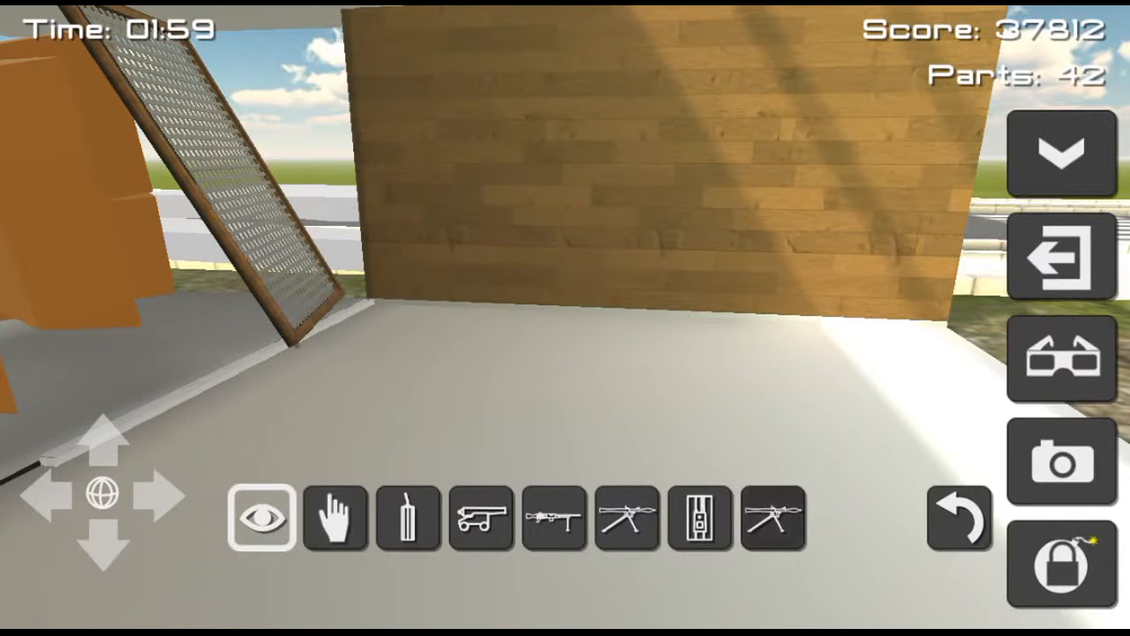
pyautogui.click(625, 531)
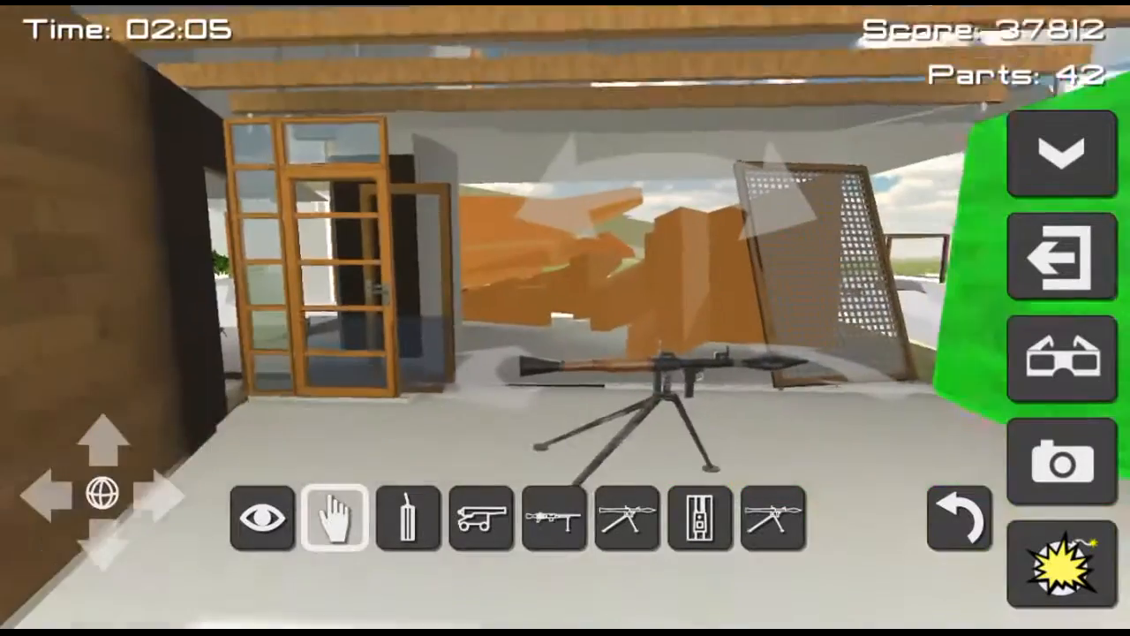
pyautogui.click(1063, 565)
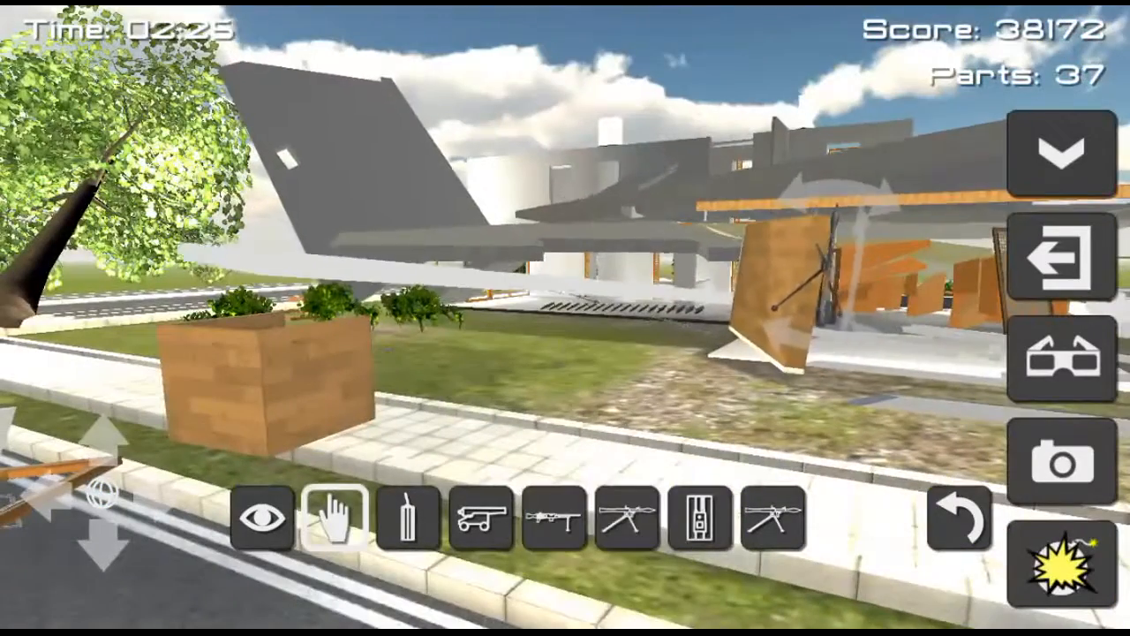
# Detonate a rocket launcher by the glass front, collapsing the house to 4 parts at 53240.
pyautogui.click(1064, 566)
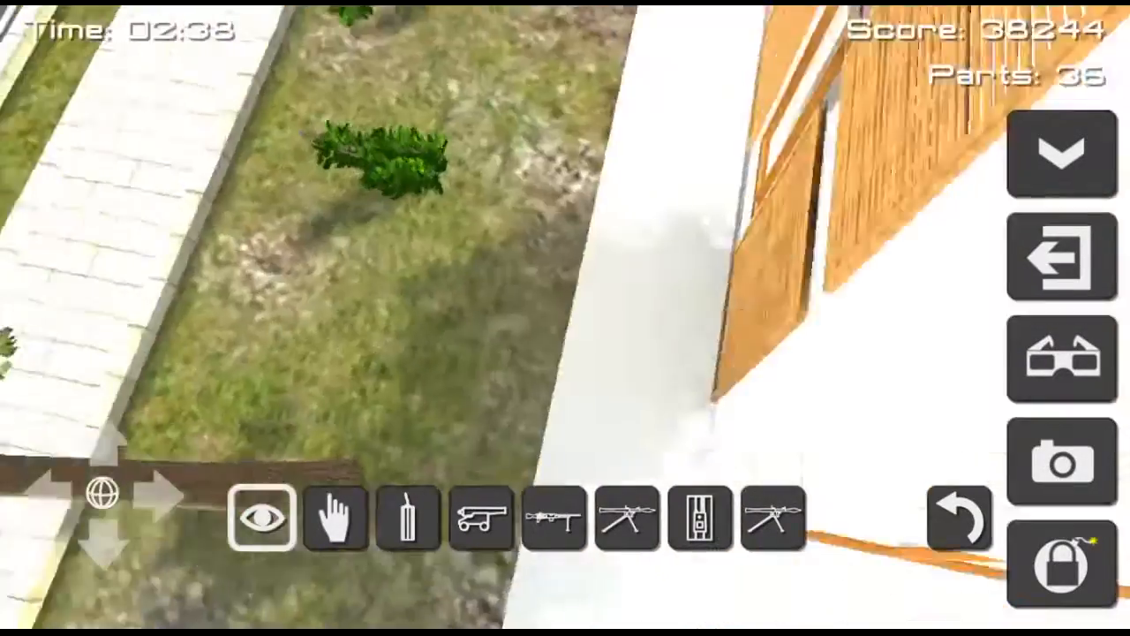
pyautogui.click(626, 530)
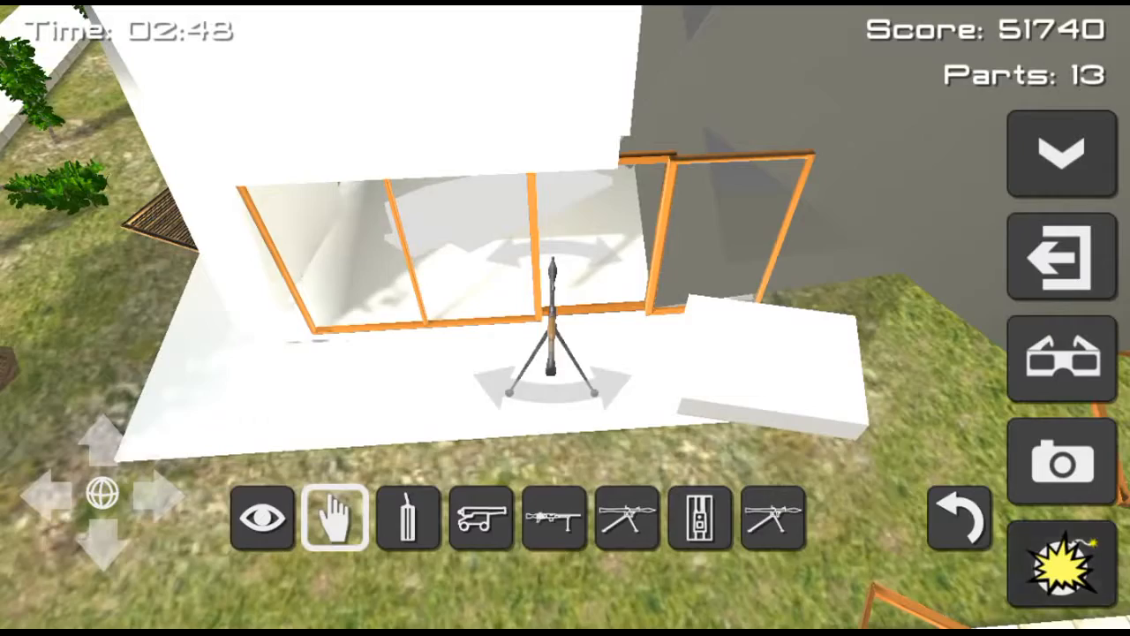
pyautogui.click(1064, 562)
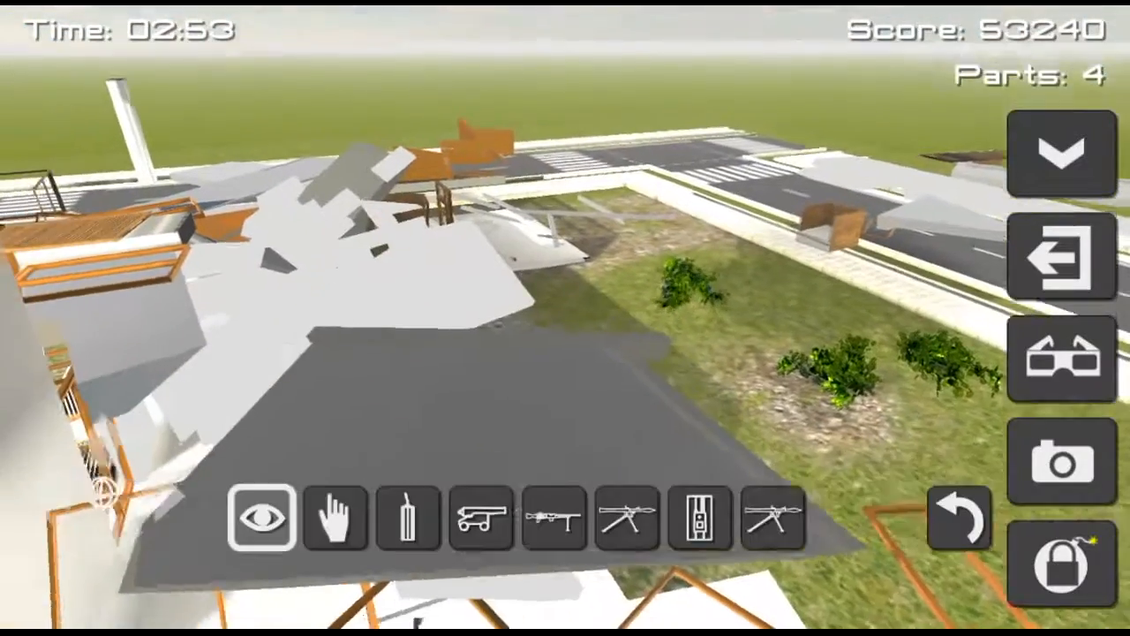
# Blast another weapon near the remaining rubble so only 3 parts stand, score 54850.
pyautogui.click(335, 523)
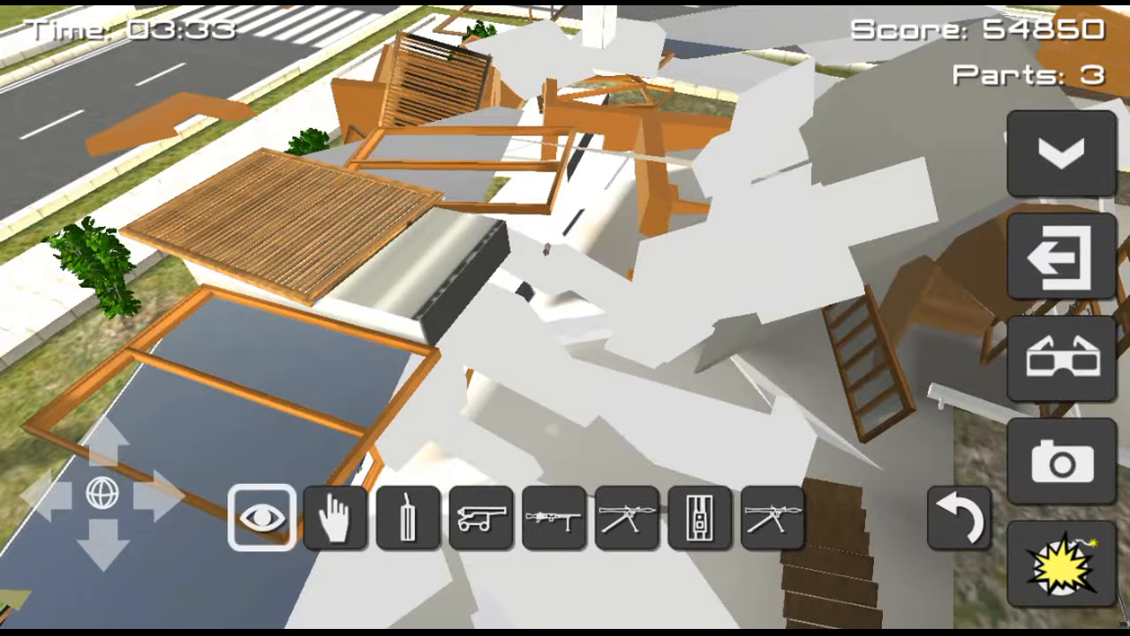
pyautogui.click(480, 522)
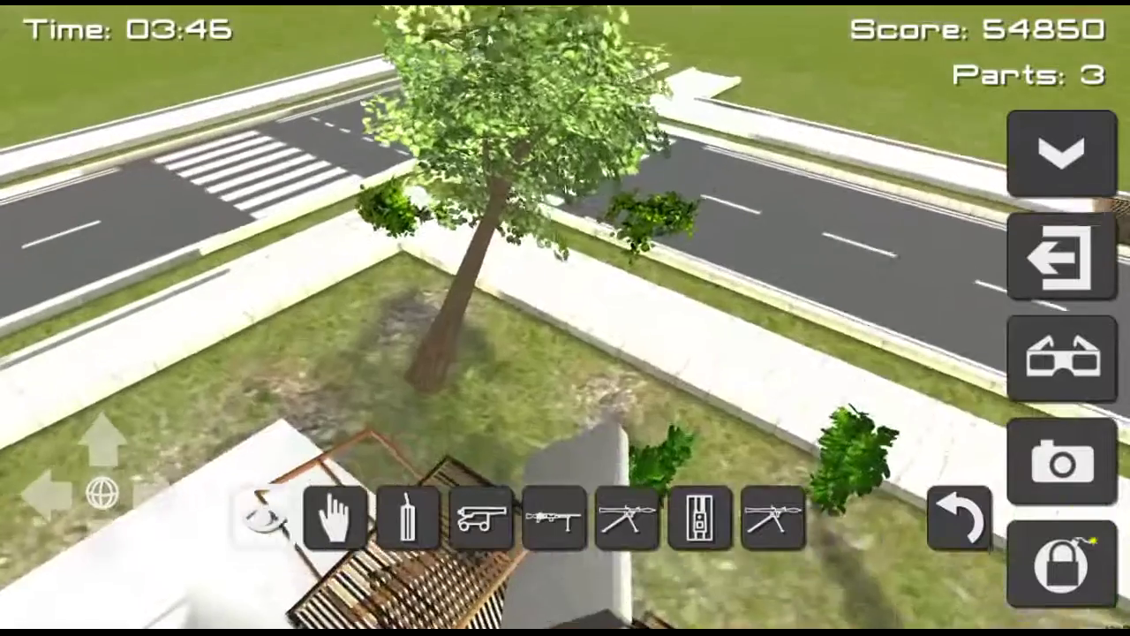
pyautogui.click(403, 521)
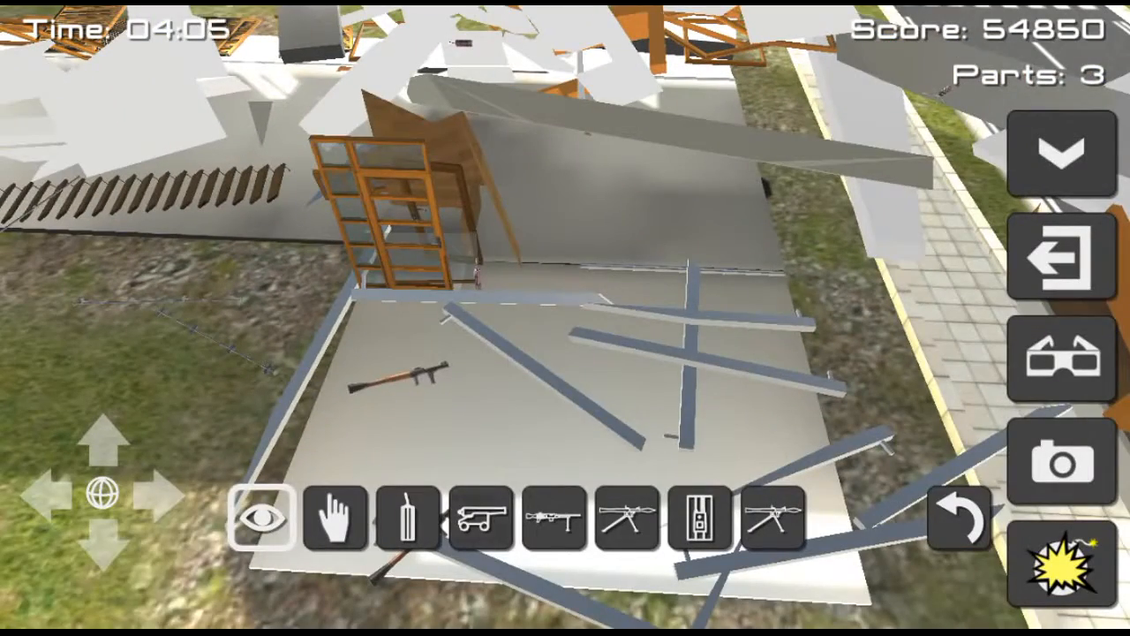
# Topple the last pillar for a 58276 high score in 04:21.00, then exit to the main menu.
pyautogui.click(332, 520)
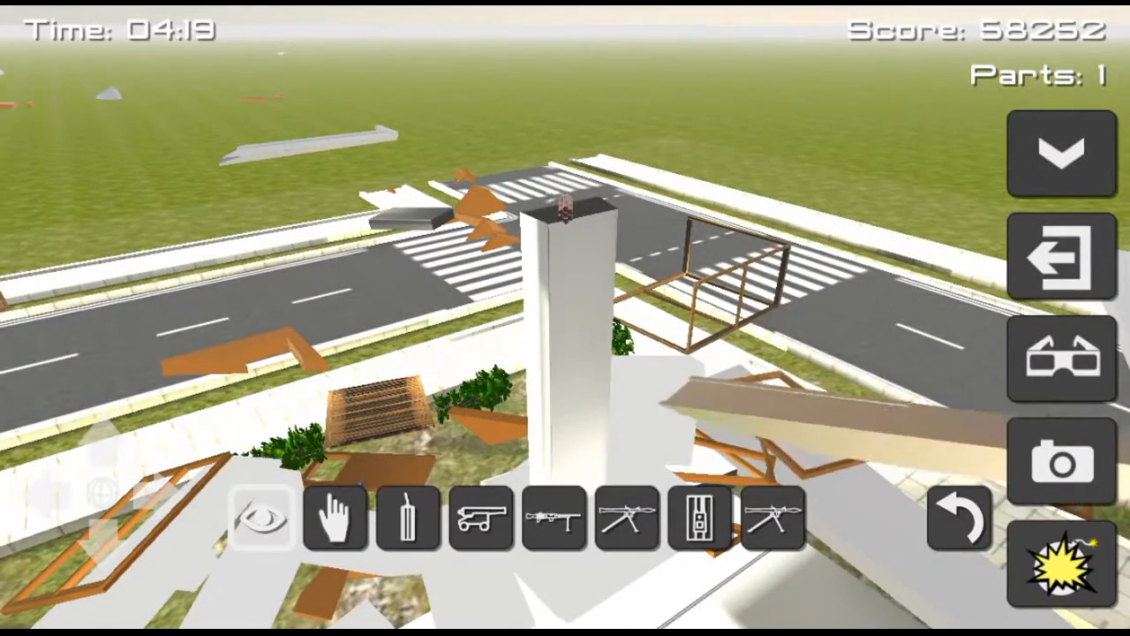
pyautogui.click(1063, 570)
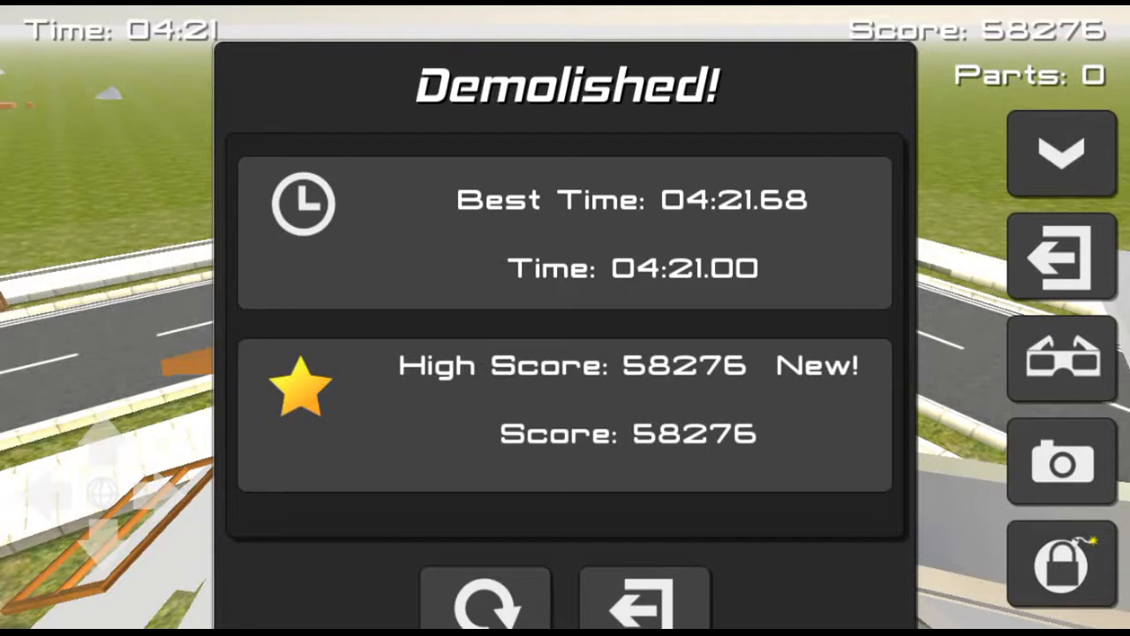
pyautogui.click(639, 615)
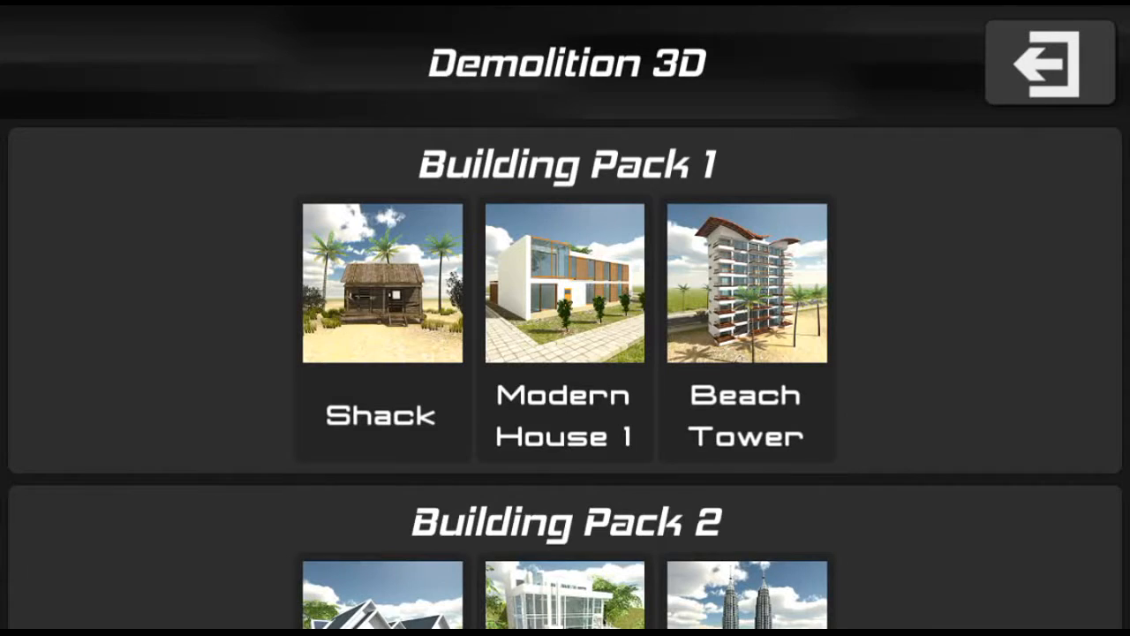